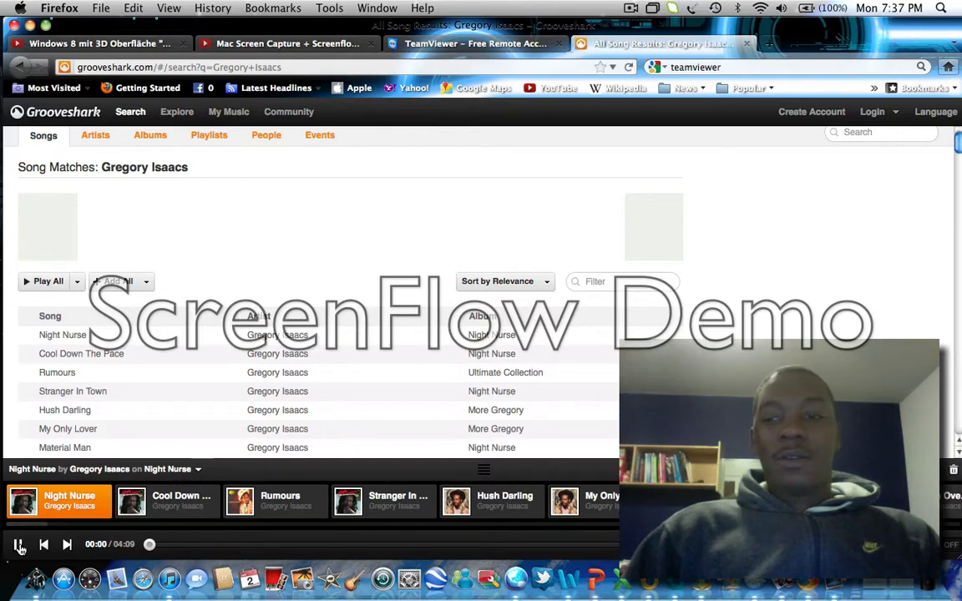
Step: Hide the Firefox Grooveshark window so the desktop shows
{"action": "left_click", "coordinate": [19, 545]}
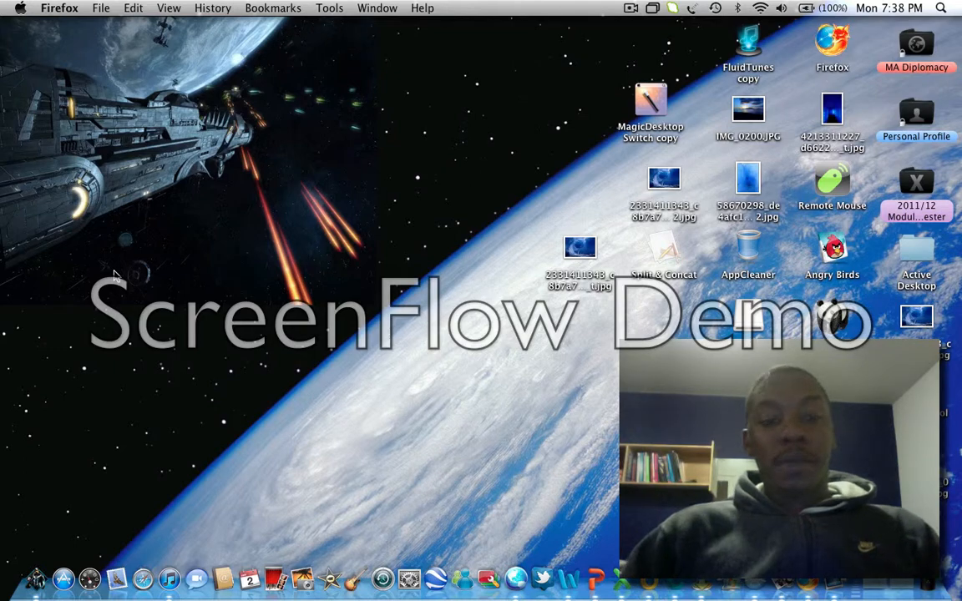
{"action": "mouse_move", "coordinate": [27, 409]}
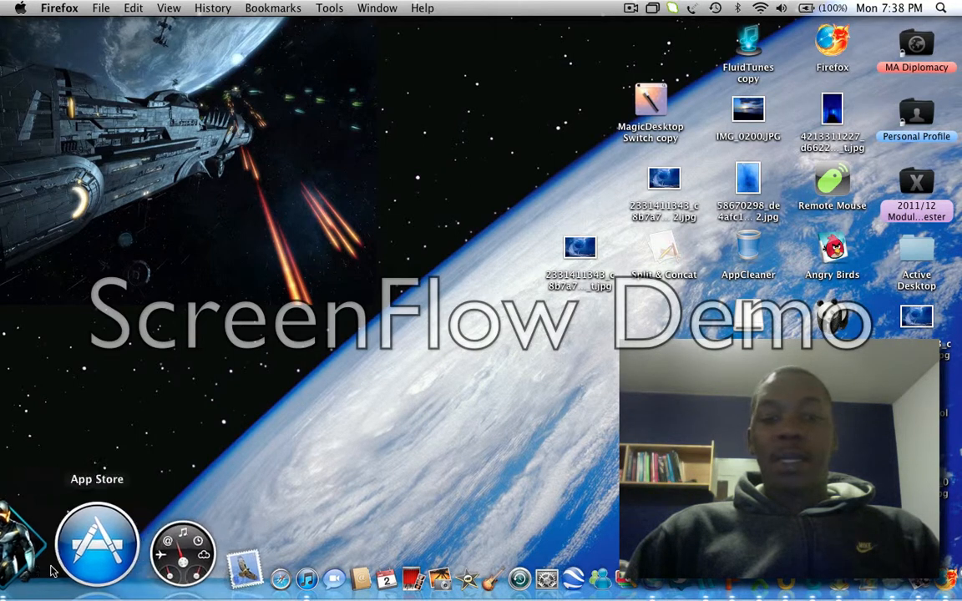
{"action": "mouse_move", "coordinate": [33, 543]}
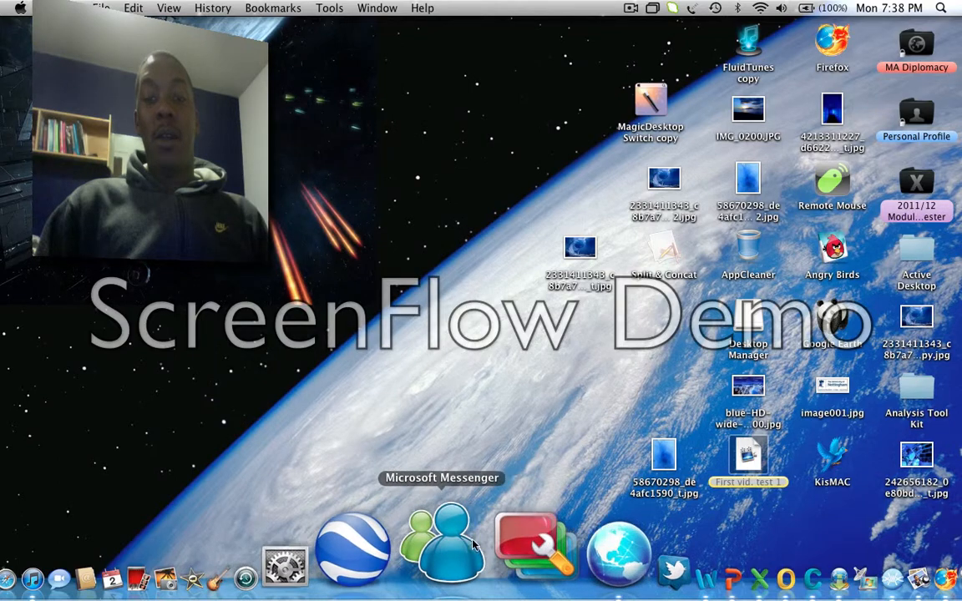
{"action": "mouse_move", "coordinate": [483, 543]}
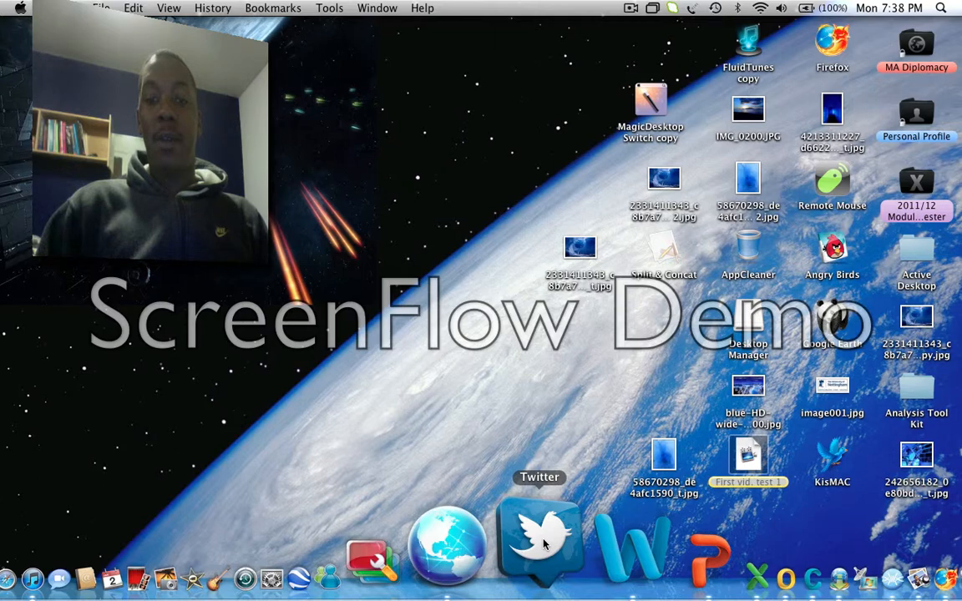
{"action": "mouse_move", "coordinate": [575, 543]}
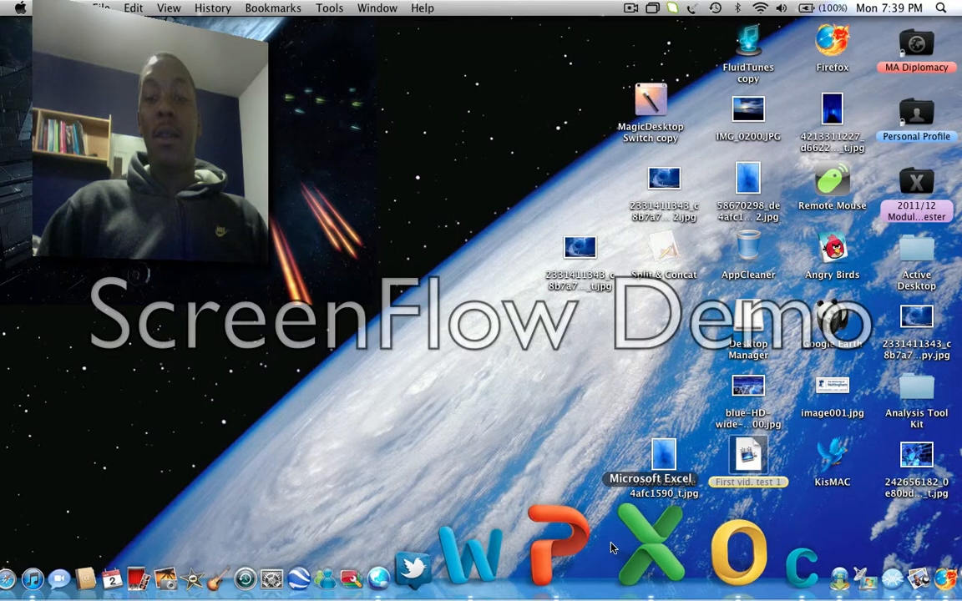
{"action": "mouse_move", "coordinate": [560, 548]}
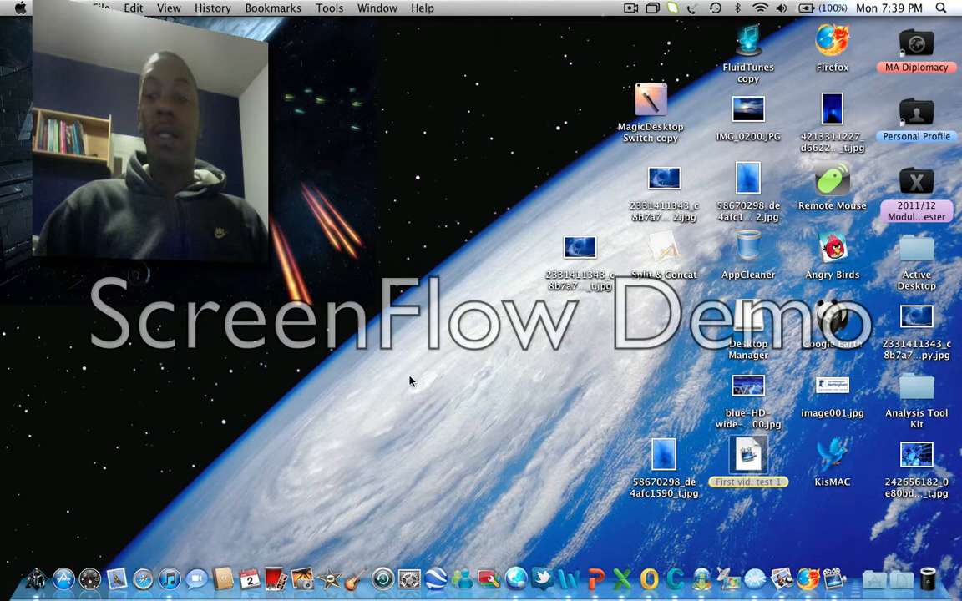
{"action": "mouse_move", "coordinate": [488, 406]}
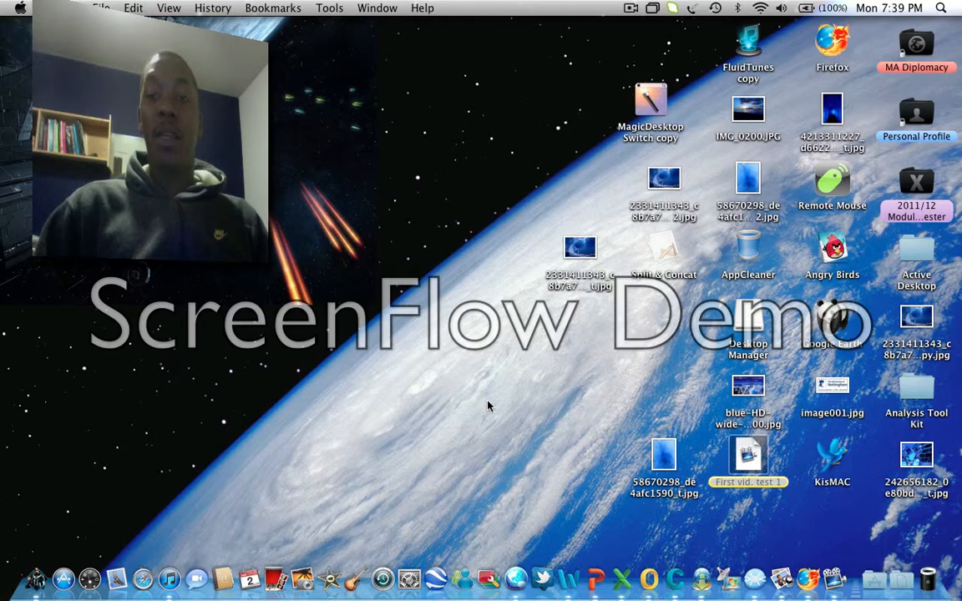
{"action": "mouse_move", "coordinate": [577, 397]}
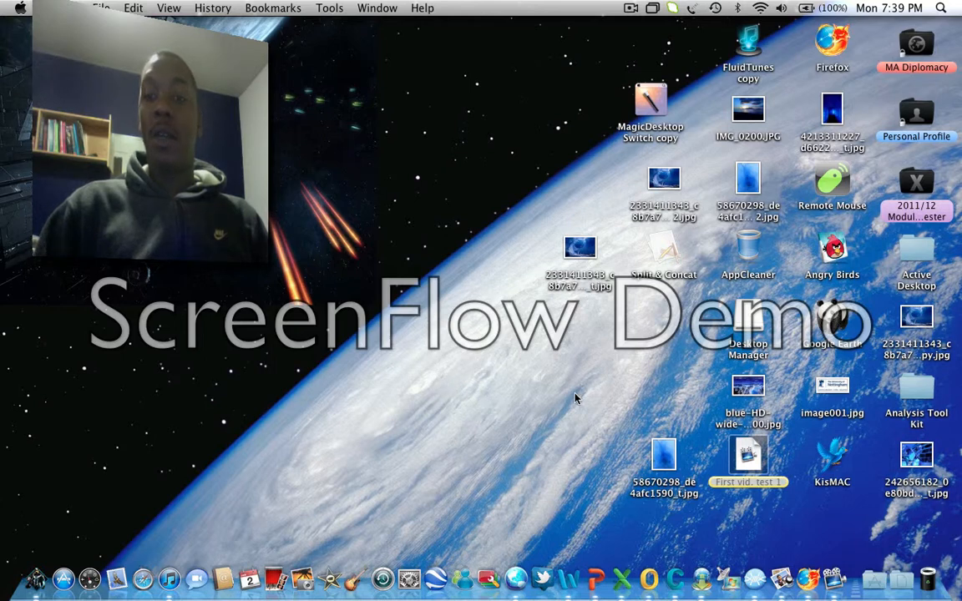
{"action": "mouse_move", "coordinate": [571, 398]}
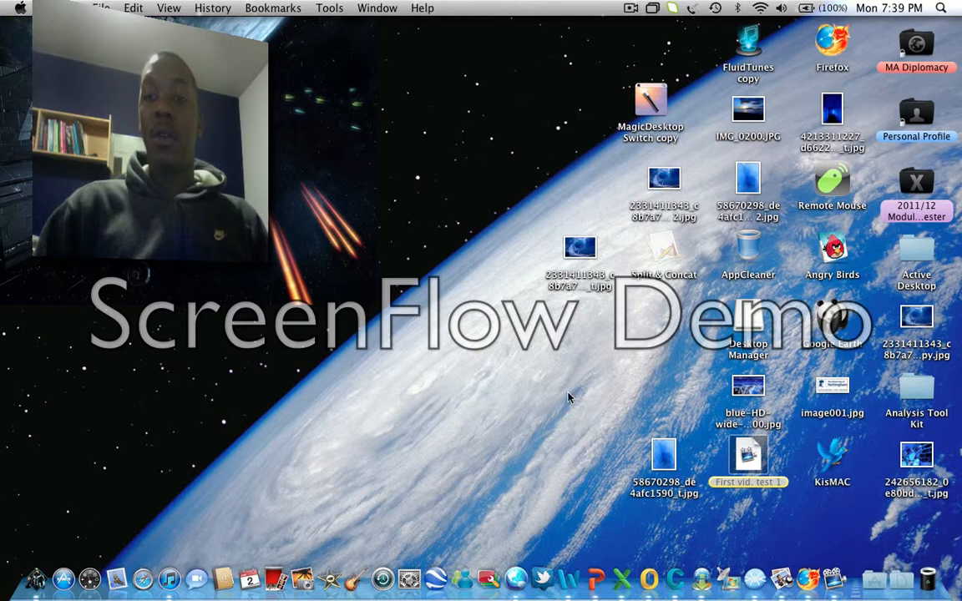
{"action": "mouse_move", "coordinate": [340, 354]}
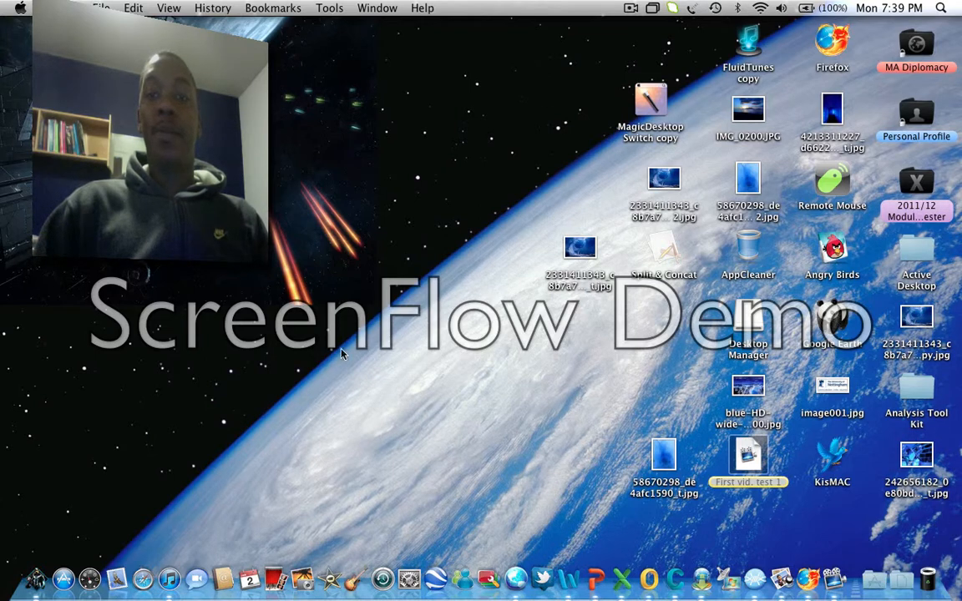
{"action": "mouse_move", "coordinate": [503, 299]}
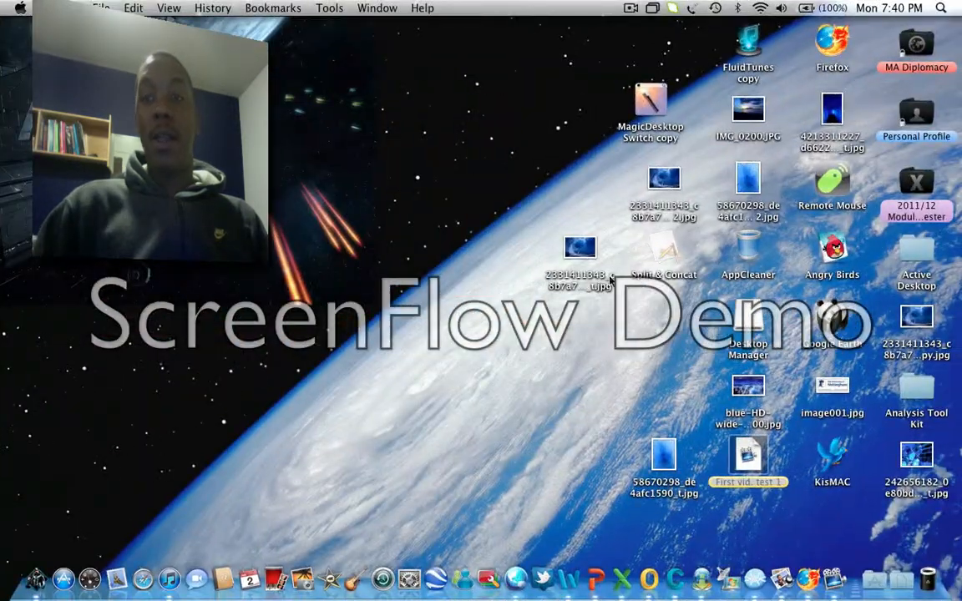
{"action": "mouse_move", "coordinate": [671, 346]}
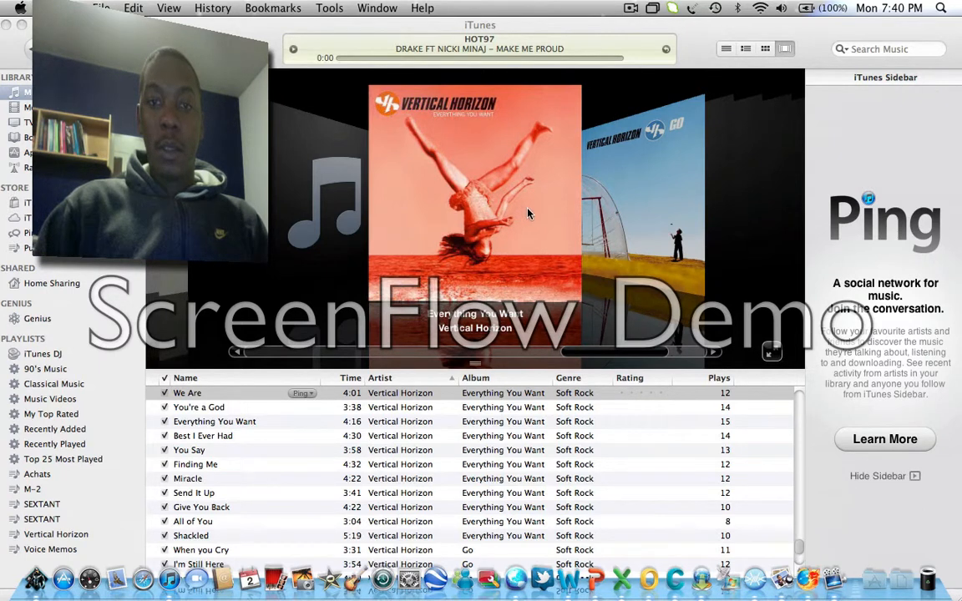
{"action": "mouse_move", "coordinate": [561, 221]}
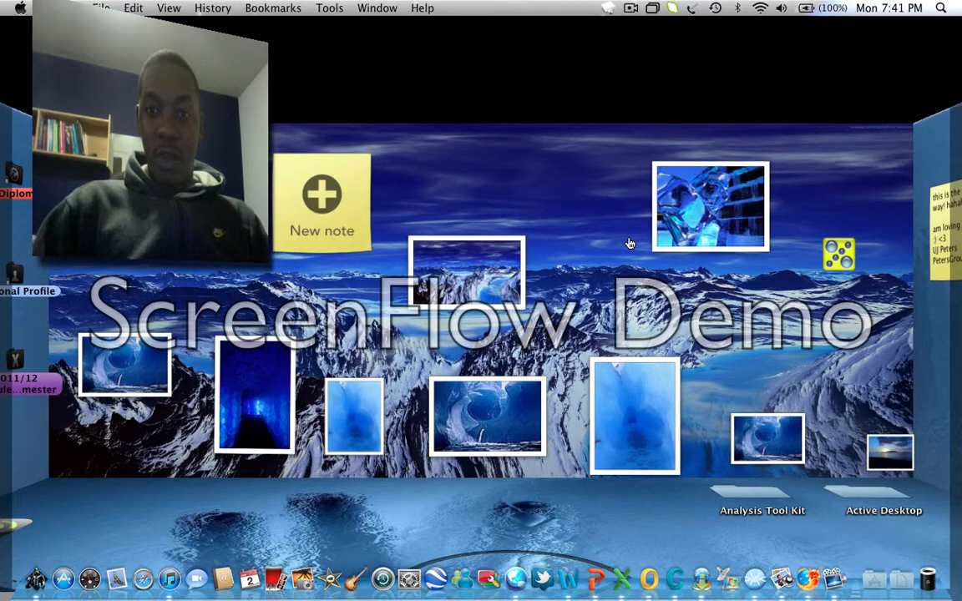
{"action": "mouse_move", "coordinate": [247, 507]}
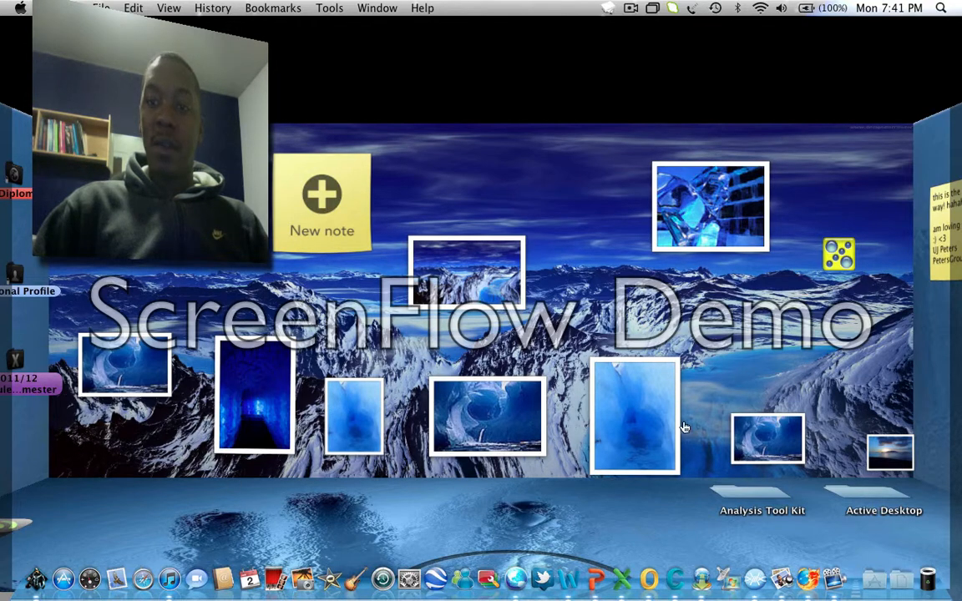
{"action": "mouse_move", "coordinate": [614, 338]}
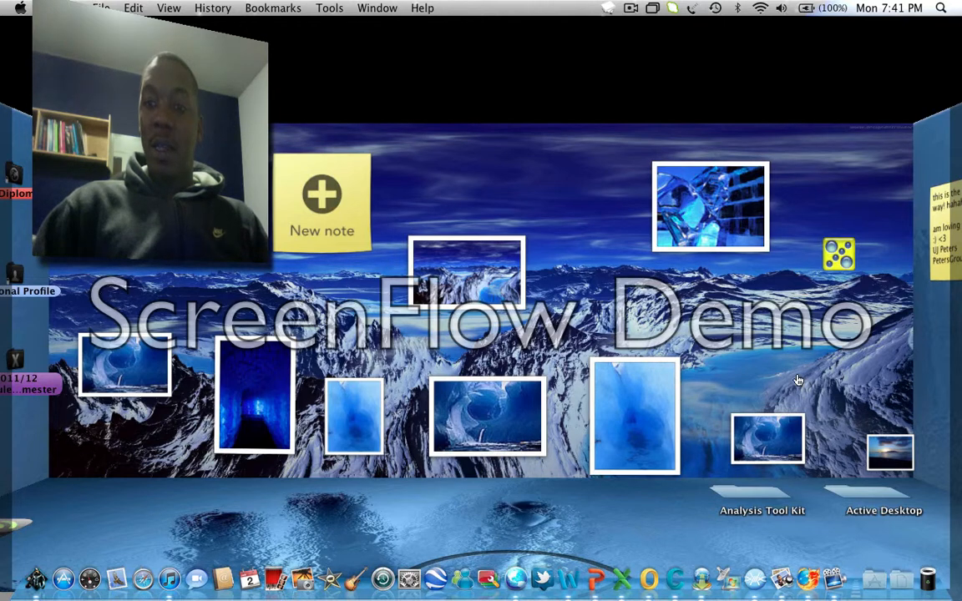
{"action": "mouse_move", "coordinate": [931, 384]}
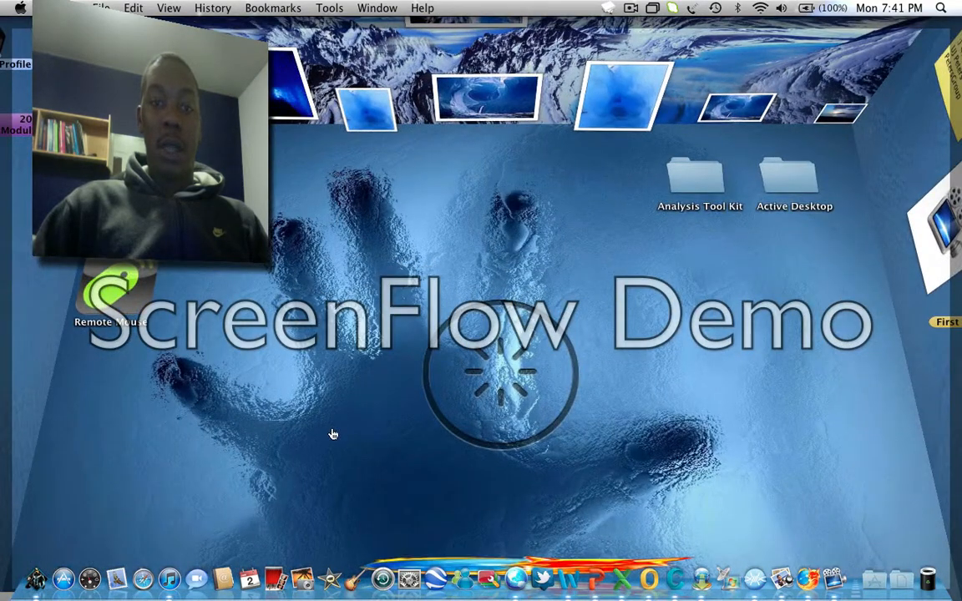
{"action": "mouse_move", "coordinate": [475, 304]}
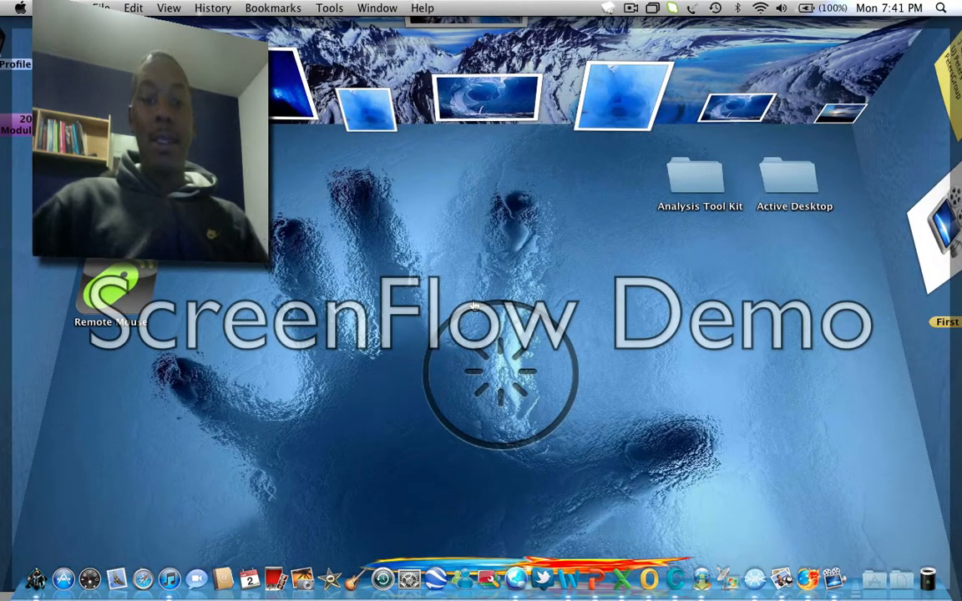
{"action": "mouse_move", "coordinate": [452, 294]}
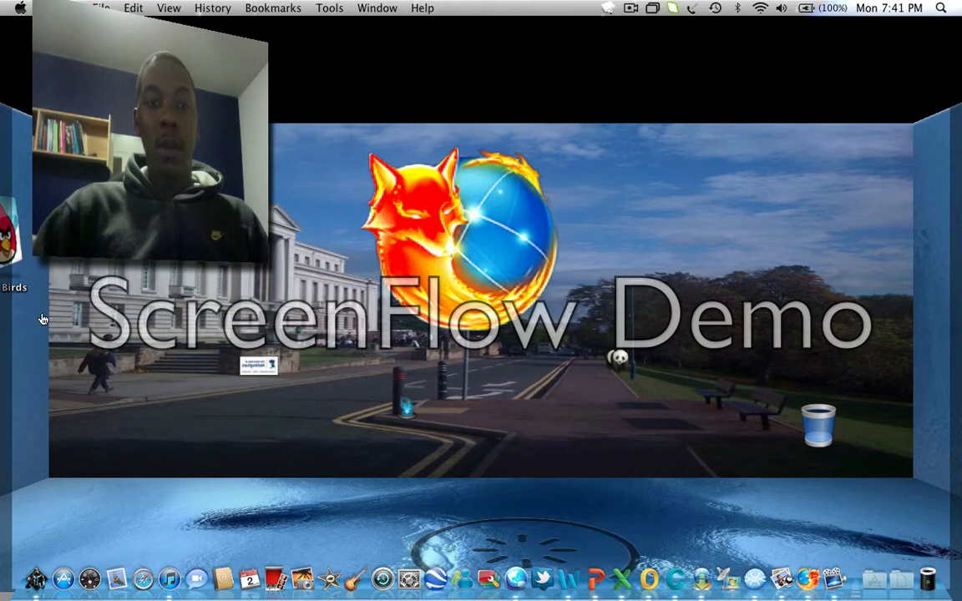
{"action": "mouse_move", "coordinate": [196, 518]}
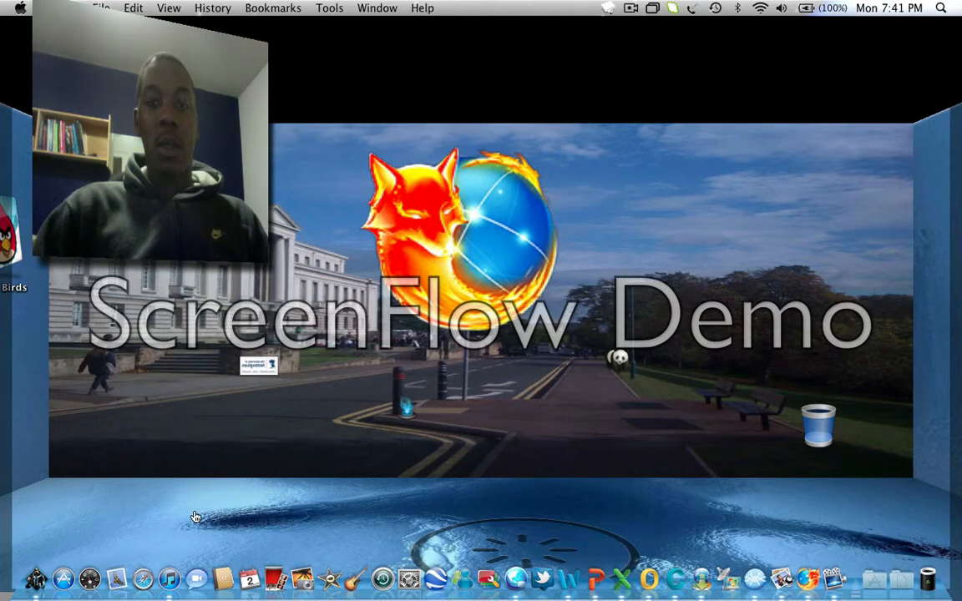
{"action": "mouse_move", "coordinate": [551, 427]}
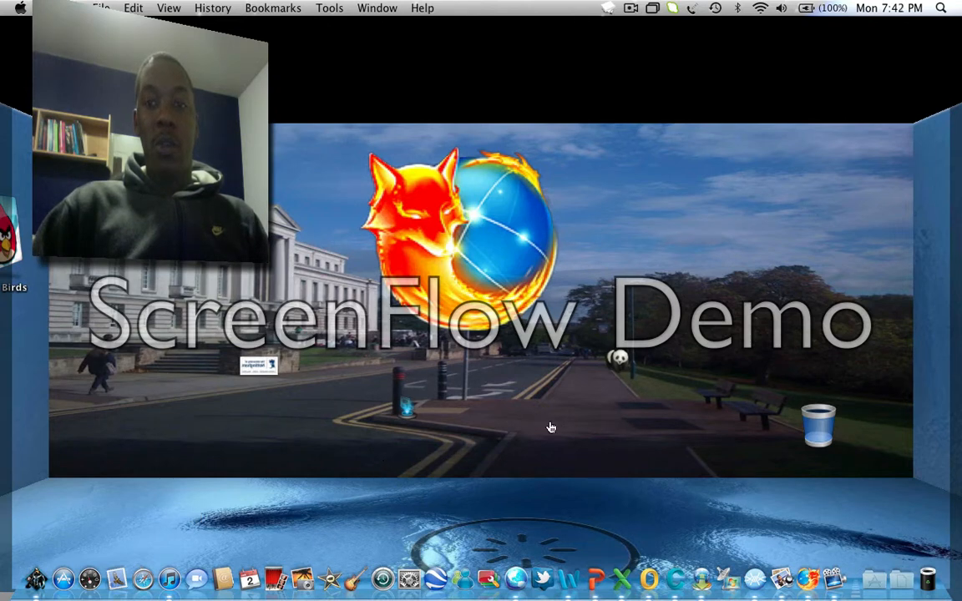
{"action": "mouse_move", "coordinate": [454, 129]}
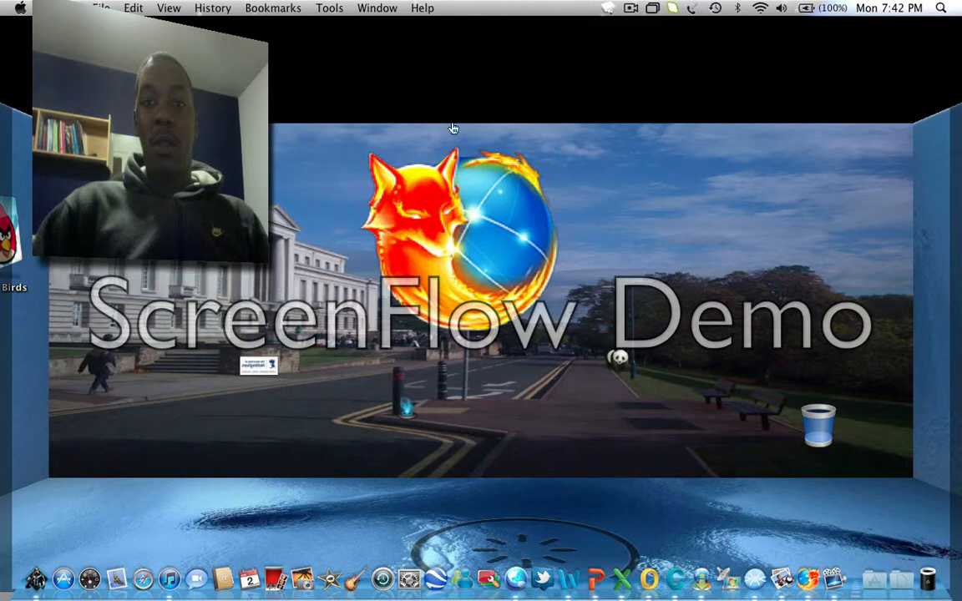
{"action": "mouse_move", "coordinate": [457, 428]}
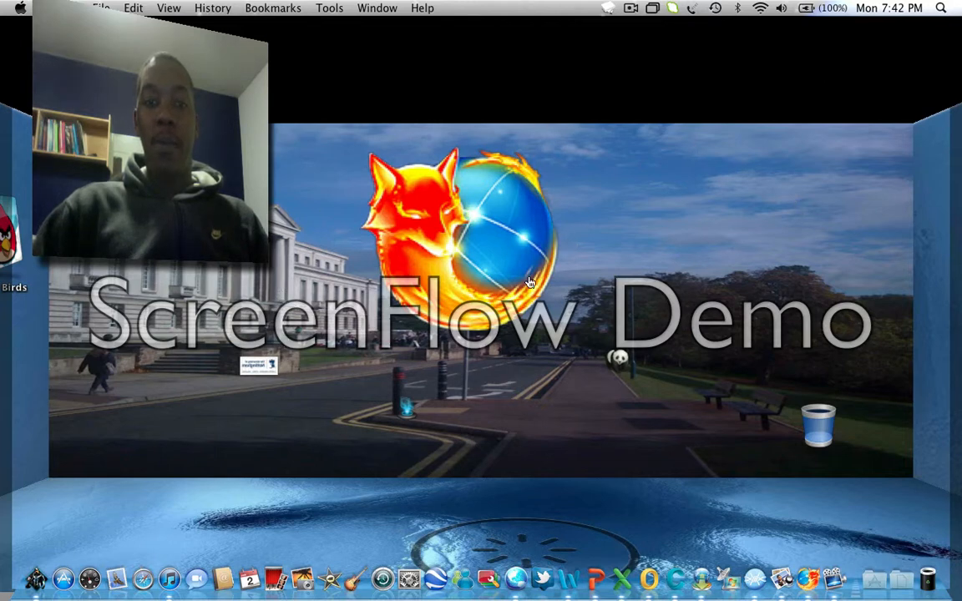
{"action": "mouse_move", "coordinate": [514, 398]}
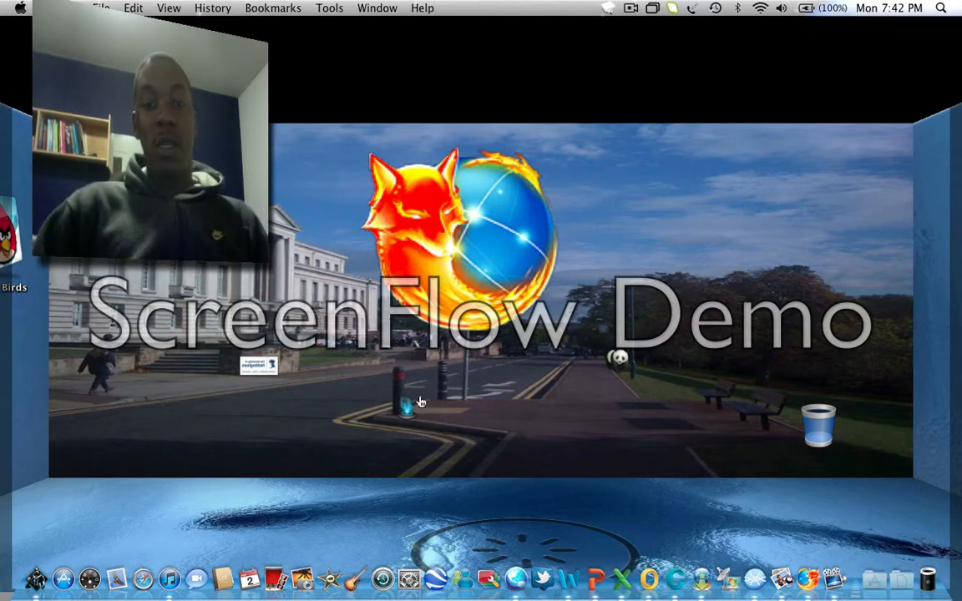
{"action": "mouse_move", "coordinate": [630, 418]}
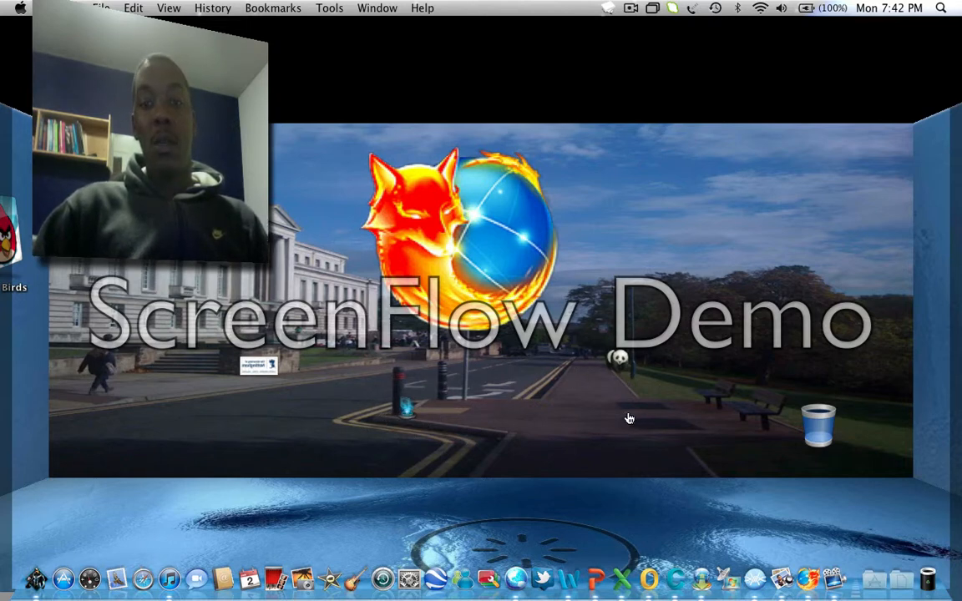
{"action": "mouse_move", "coordinate": [351, 431]}
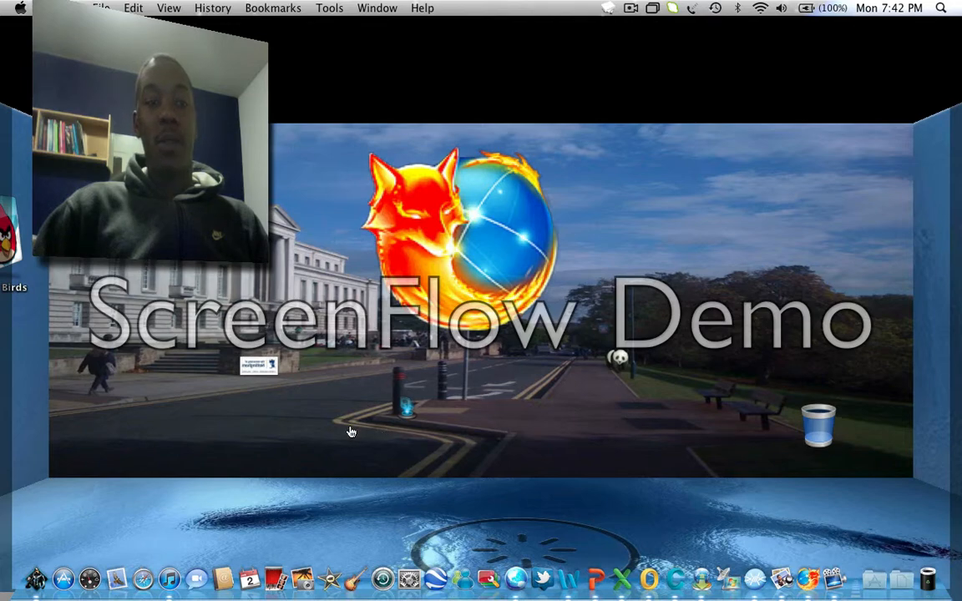
{"action": "mouse_move", "coordinate": [262, 465]}
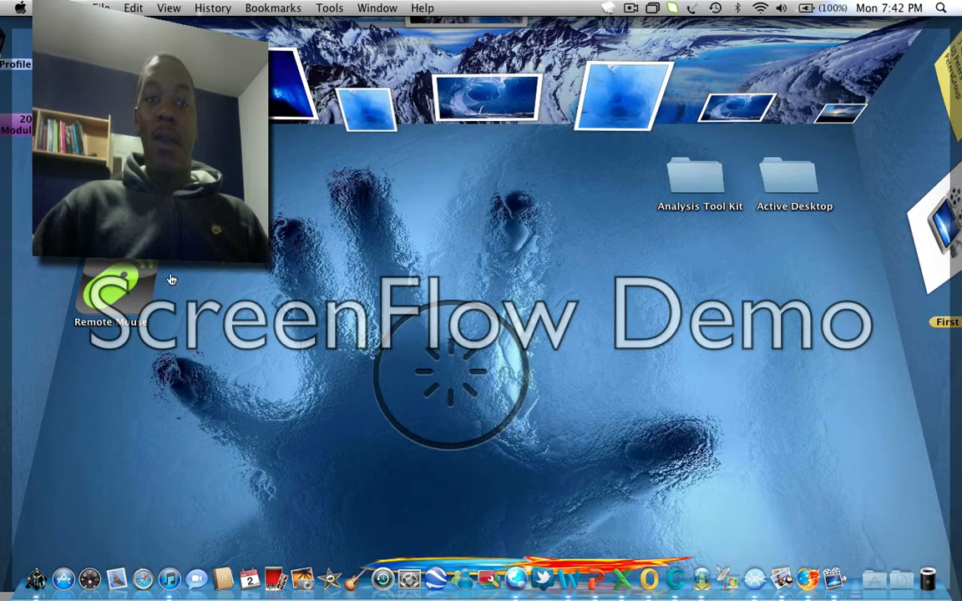
Step: Drag the Remote Mouse icon from the left edge to the palm centre of the hand-print floor
{"action": "left_click_drag", "start_coordinate": [114, 287], "coordinate": [571, 288]}
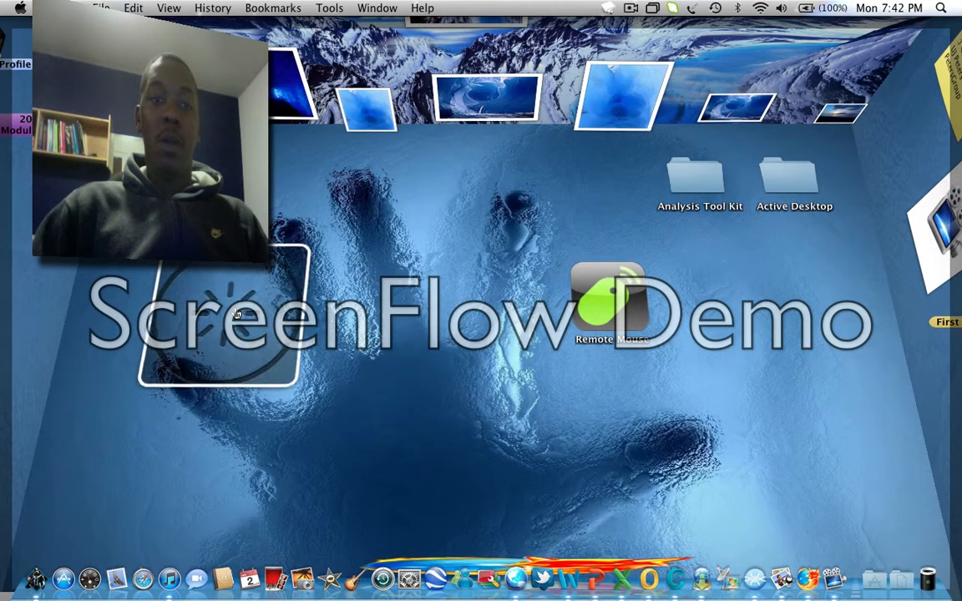
{"action": "left_click_drag", "start_coordinate": [611, 301], "coordinate": [515, 292]}
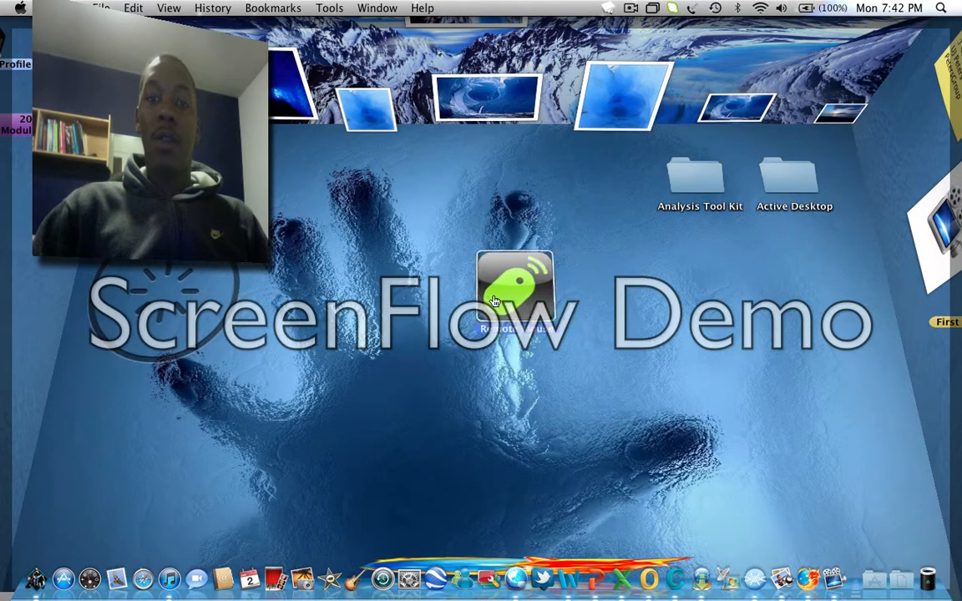
{"action": "left_click_drag", "start_coordinate": [514, 288], "coordinate": [431, 265]}
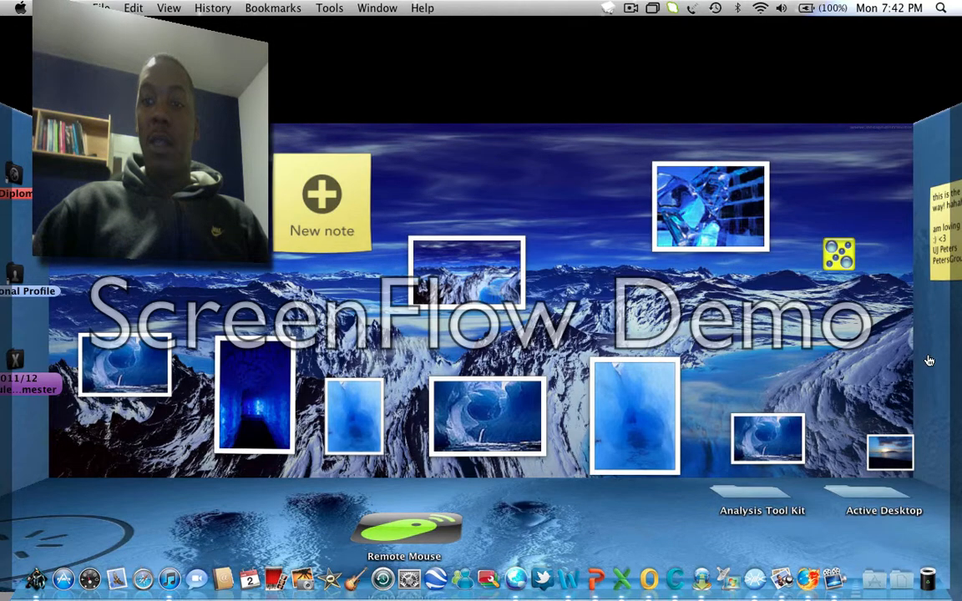
{"action": "mouse_move", "coordinate": [474, 424]}
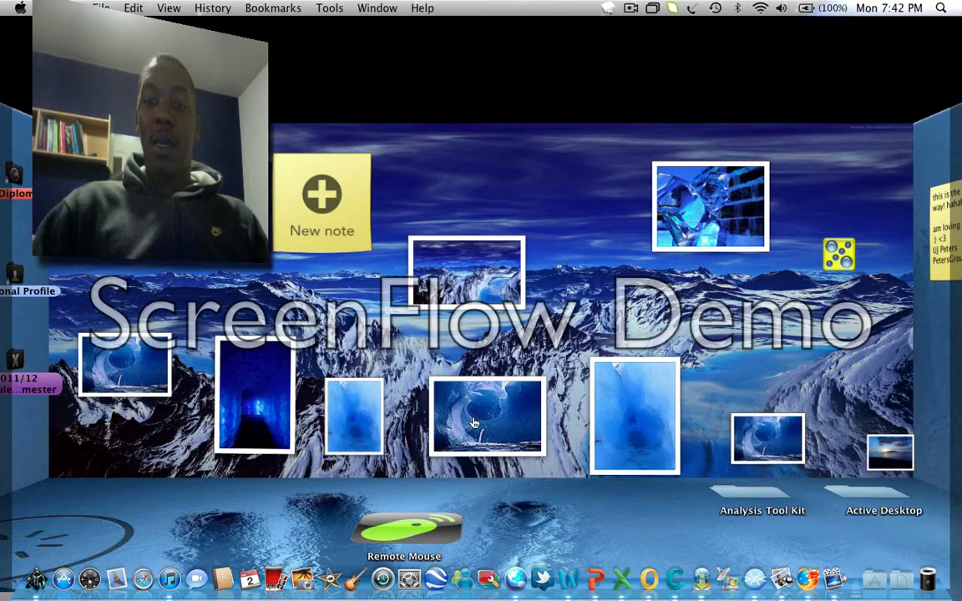
{"action": "mouse_move", "coordinate": [44, 444]}
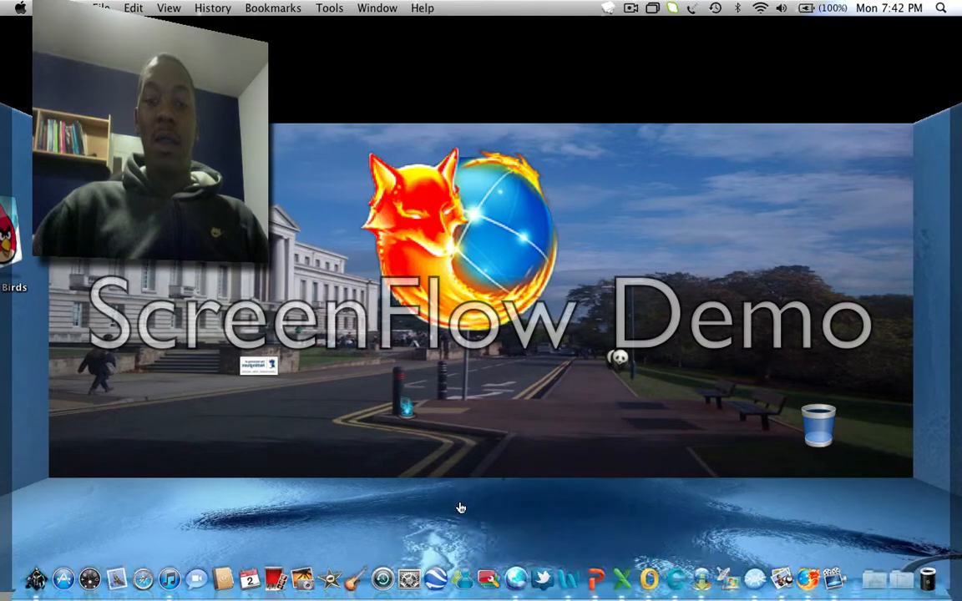
{"action": "mouse_move", "coordinate": [227, 484]}
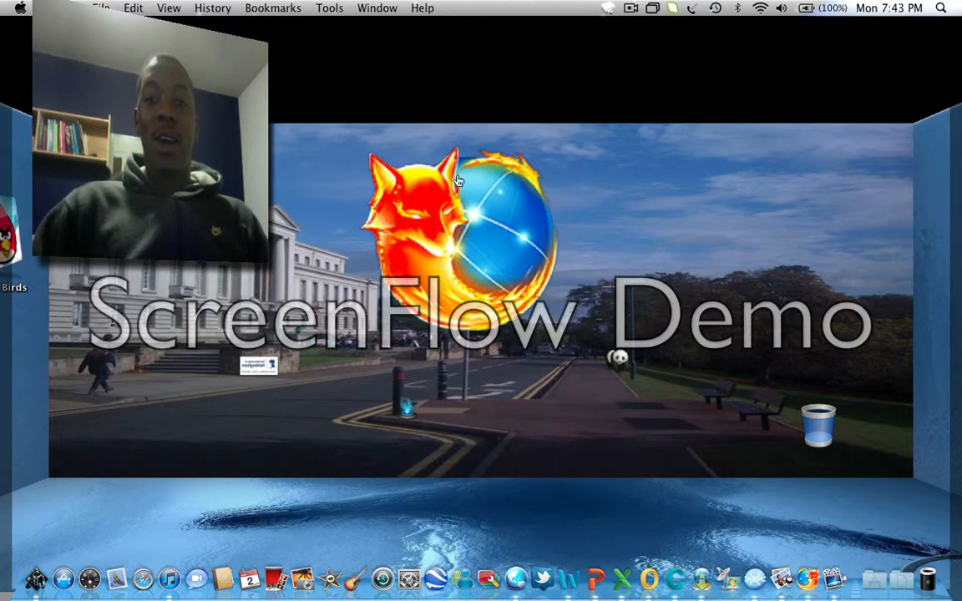
{"action": "mouse_move", "coordinate": [905, 281]}
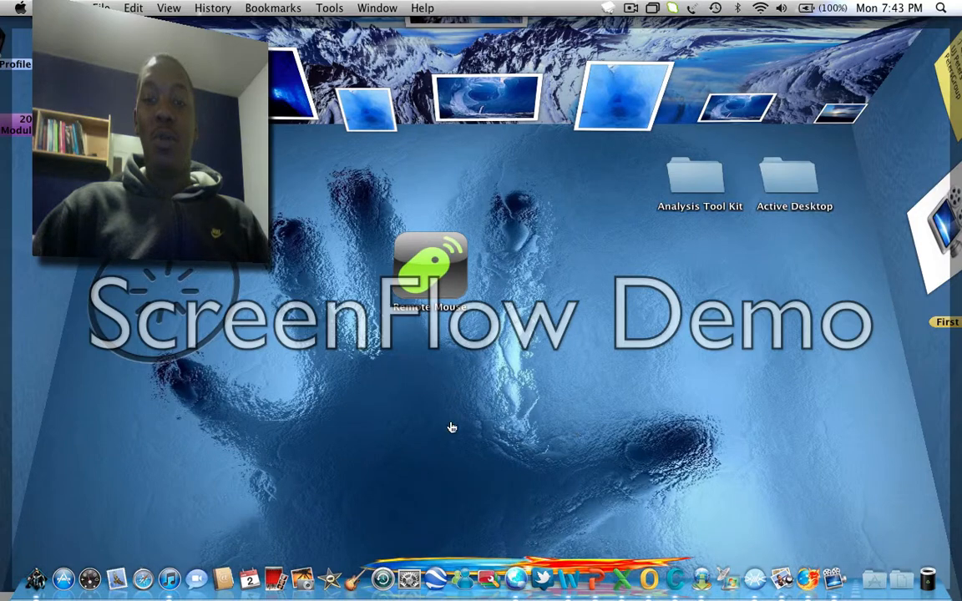
{"action": "mouse_move", "coordinate": [405, 60]}
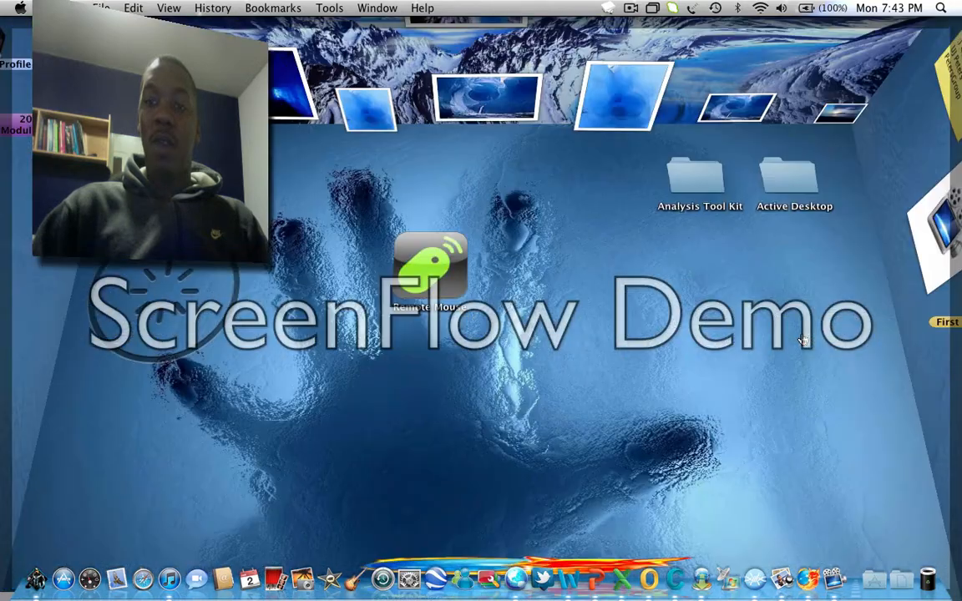
{"action": "mouse_move", "coordinate": [907, 142]}
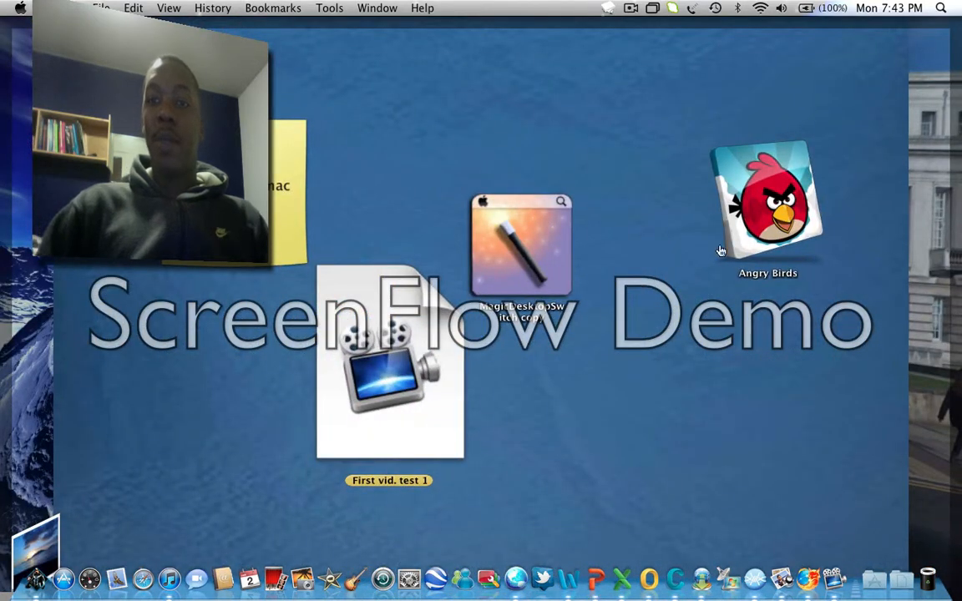
{"action": "mouse_move", "coordinate": [715, 254]}
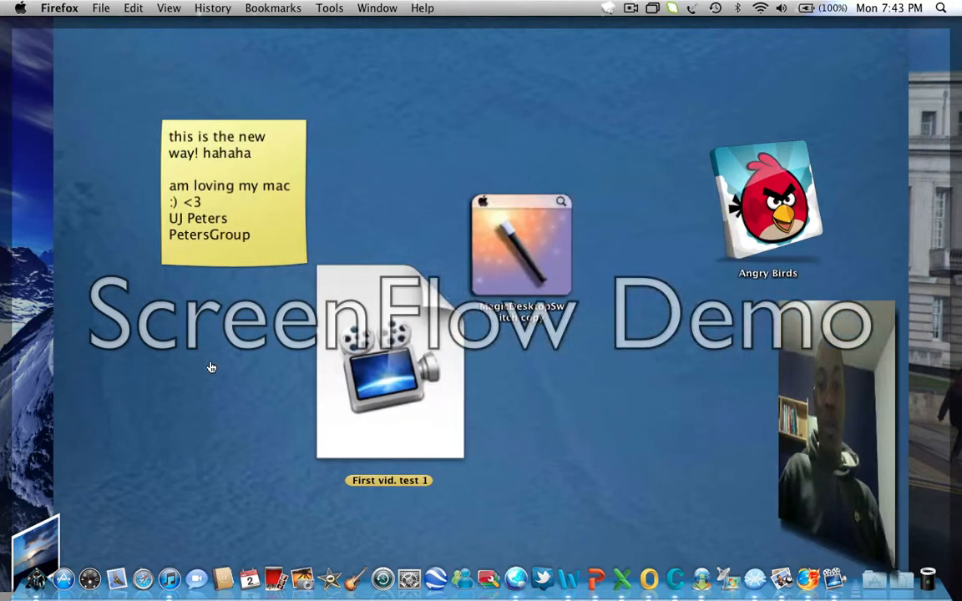
{"action": "mouse_move", "coordinate": [414, 401]}
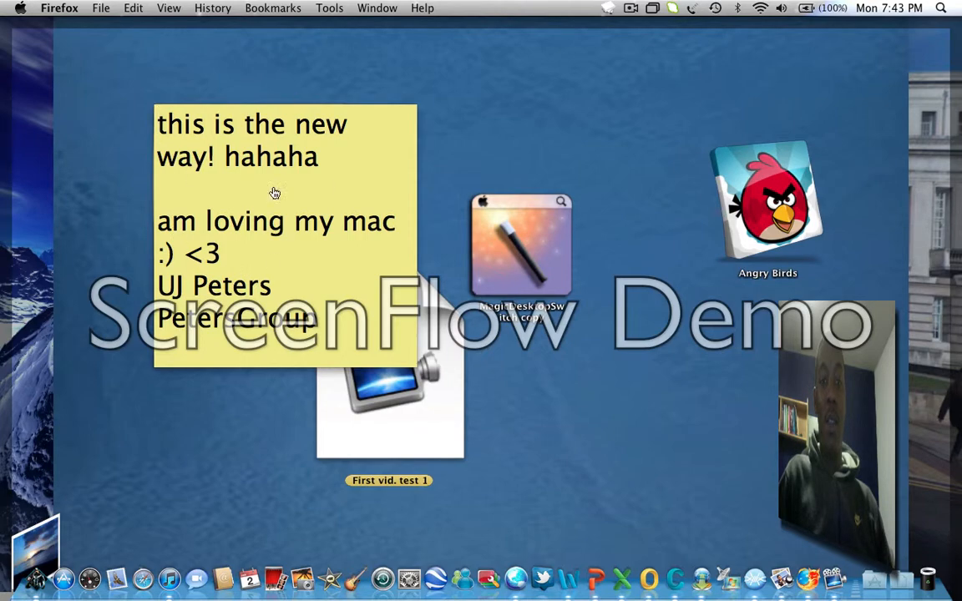
{"action": "mouse_move", "coordinate": [208, 388]}
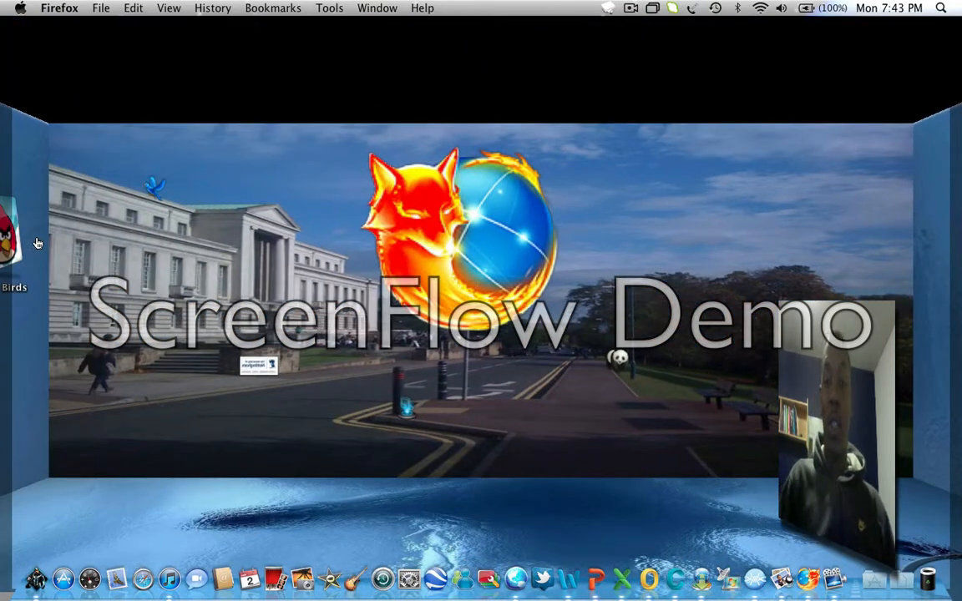
{"action": "mouse_move", "coordinate": [185, 518]}
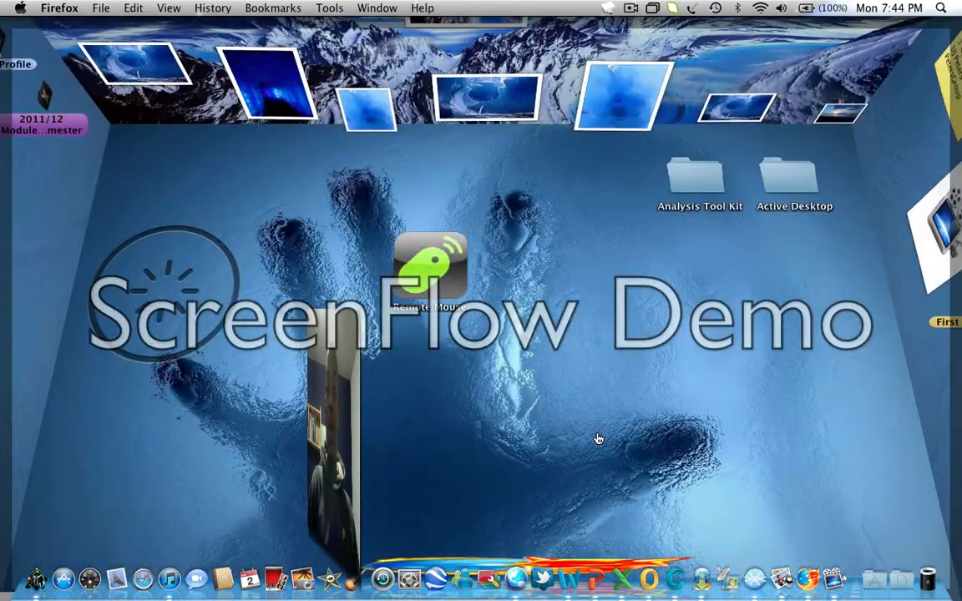
{"action": "mouse_move", "coordinate": [561, 60]}
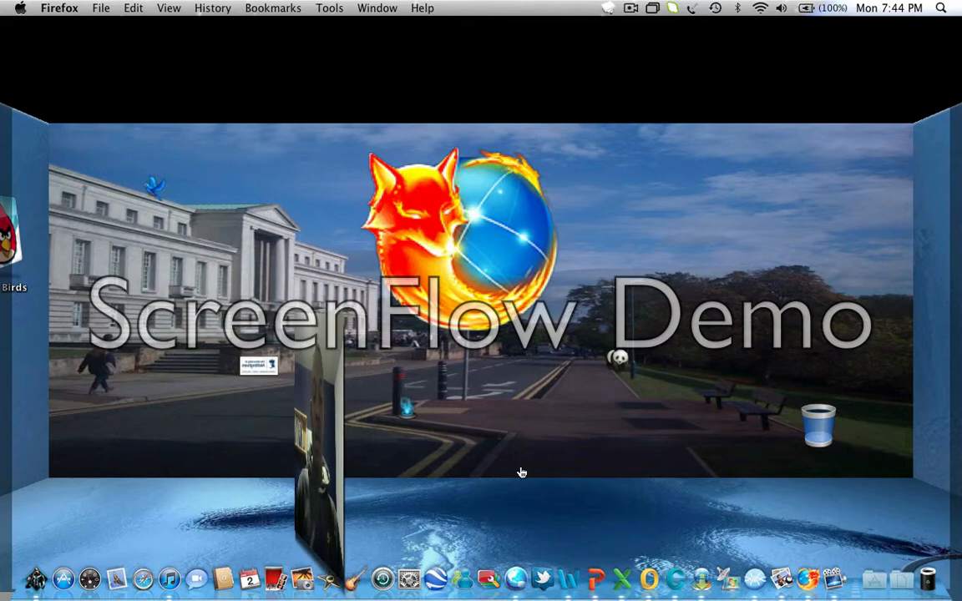
{"action": "mouse_move", "coordinate": [600, 370]}
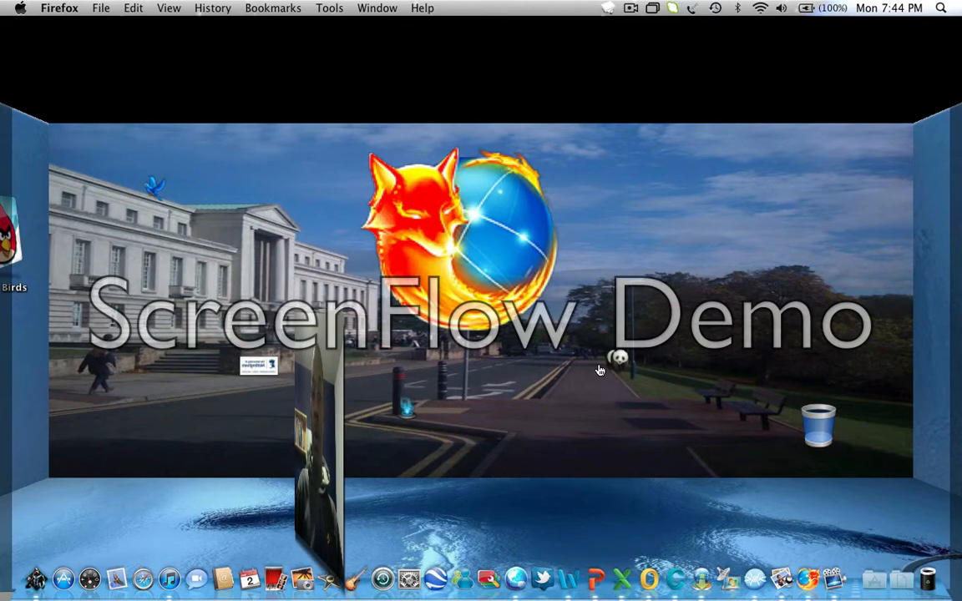
{"action": "mouse_move", "coordinate": [170, 197]}
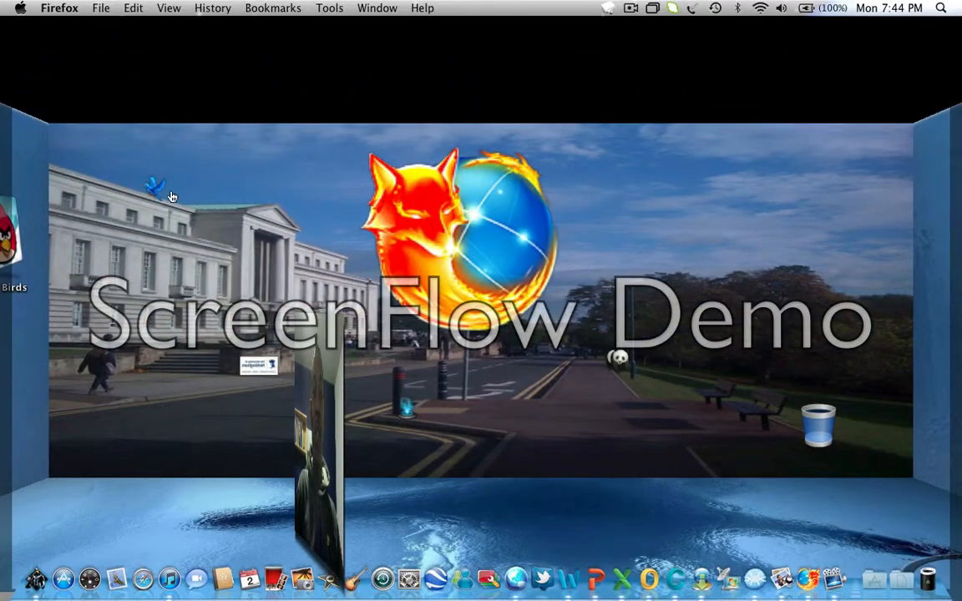
{"action": "mouse_move", "coordinate": [177, 416]}
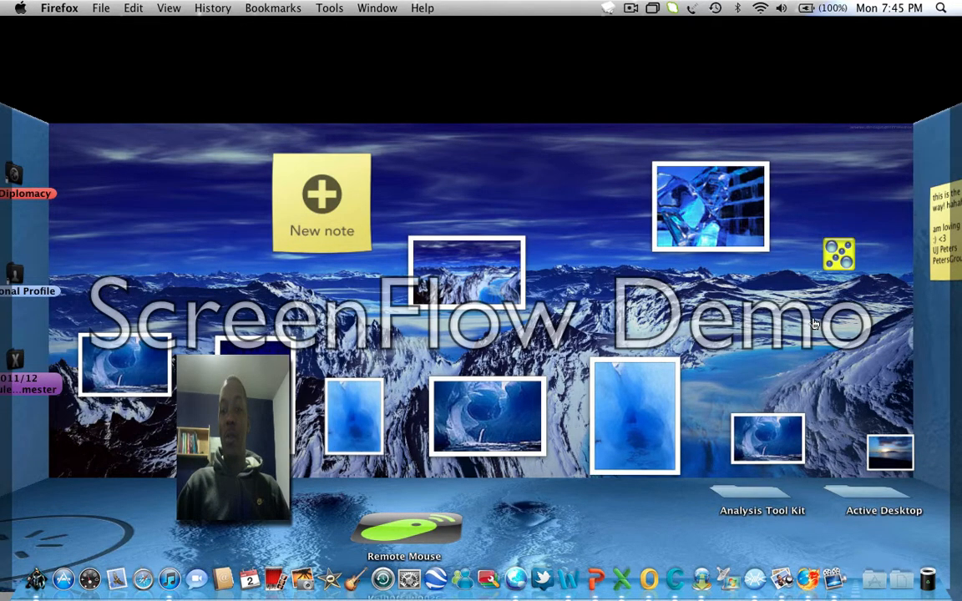
{"action": "mouse_move", "coordinate": [702, 455]}
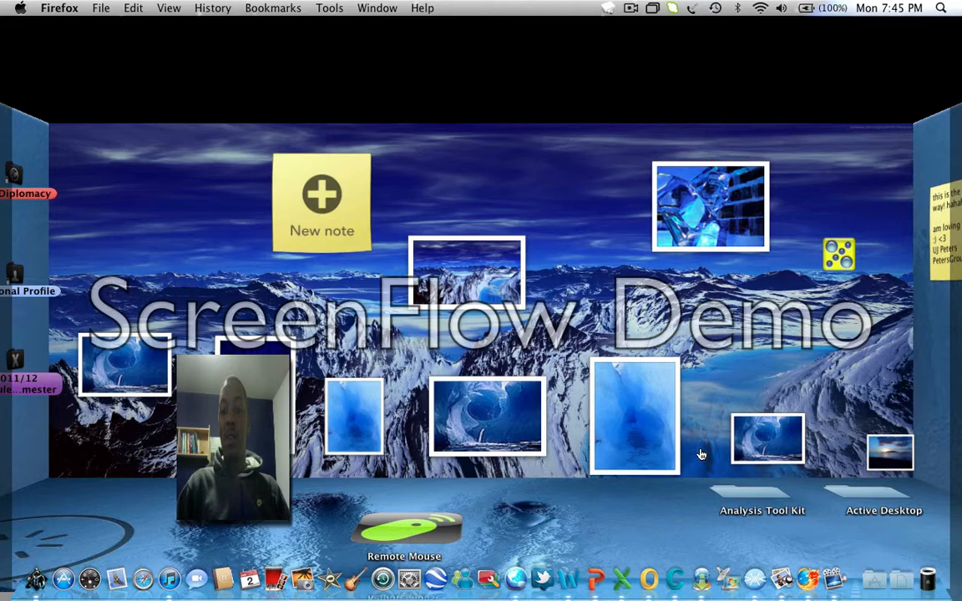
{"action": "mouse_move", "coordinate": [692, 513]}
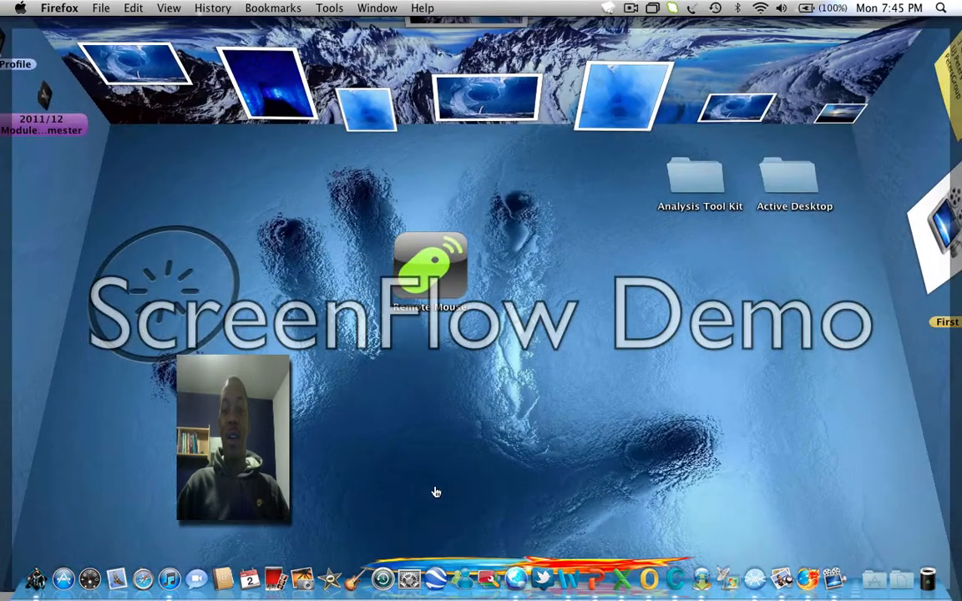
{"action": "mouse_move", "coordinate": [542, 184]}
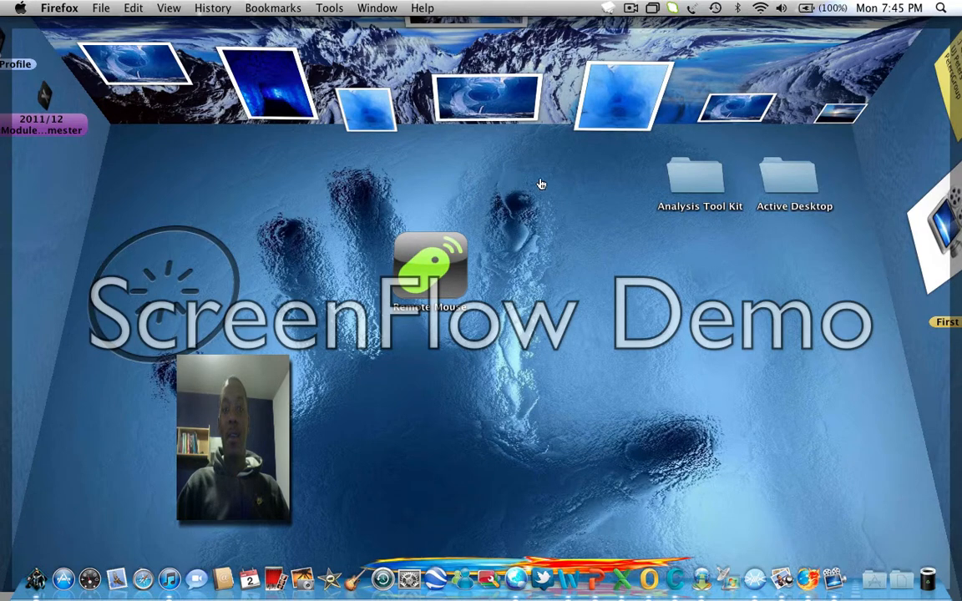